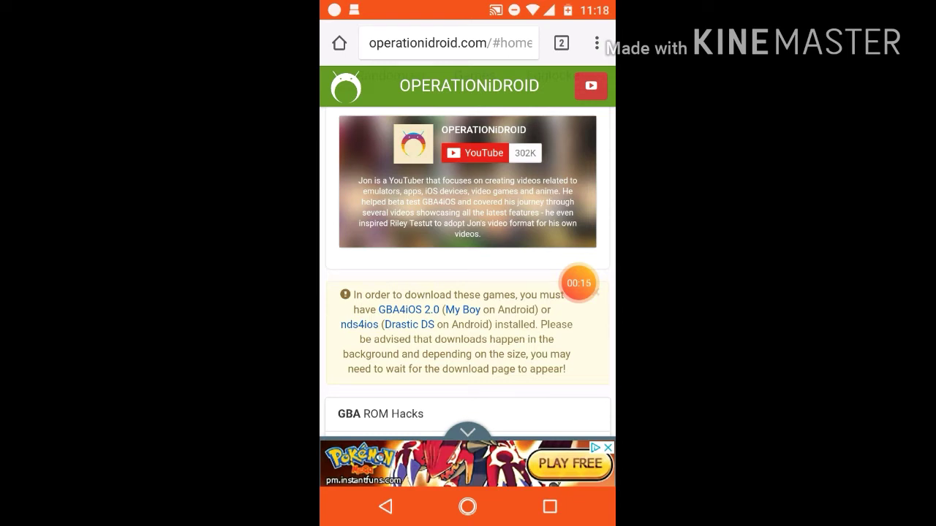
Reach the Pokemon Emerald entry in Operation iDroid's GBA Egglockes listing.
scroll(down, 3)
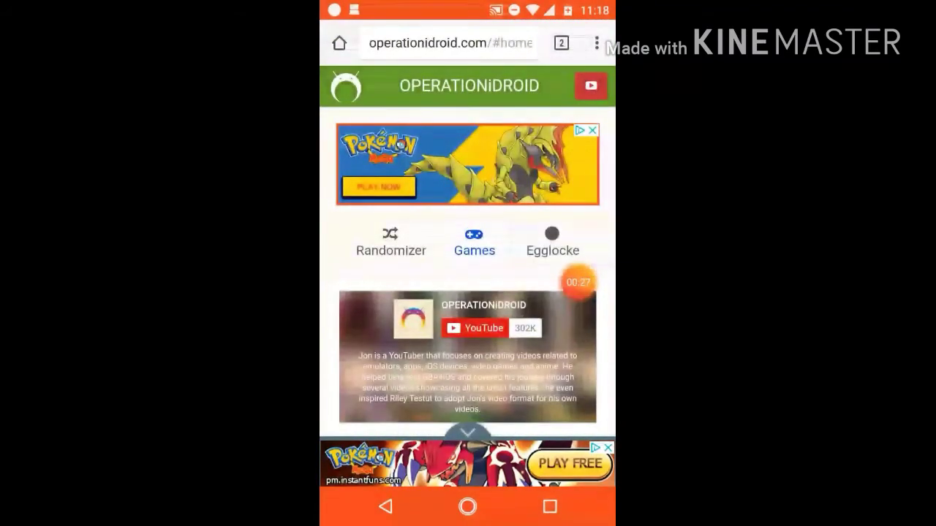
click(553, 241)
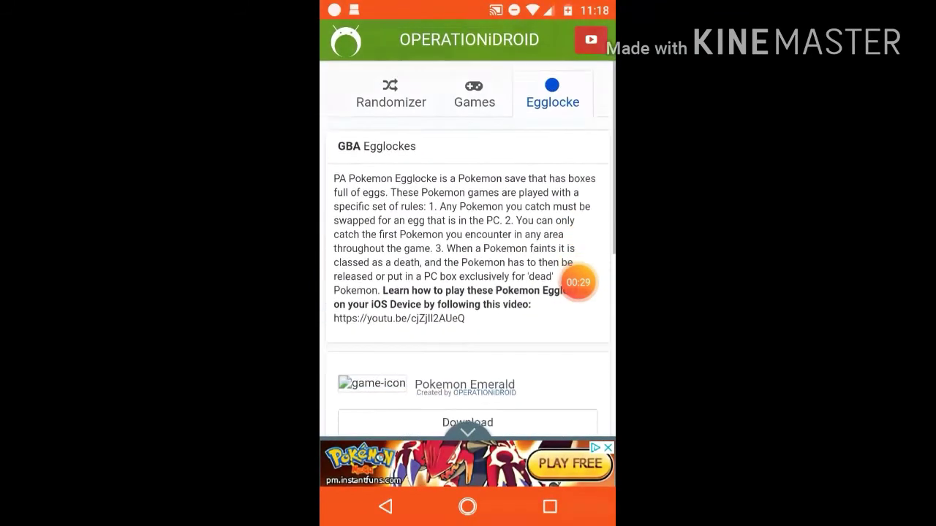
scroll(down, 3)
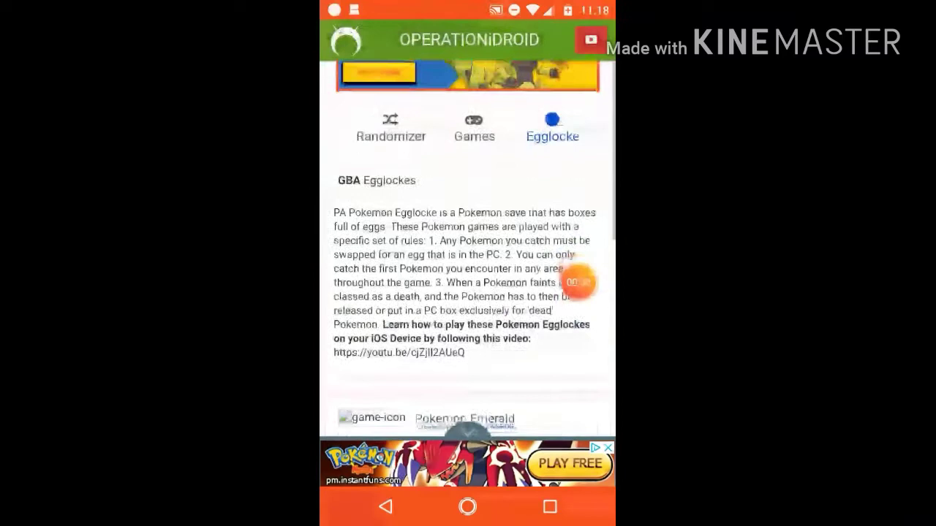
scroll(down, 3)
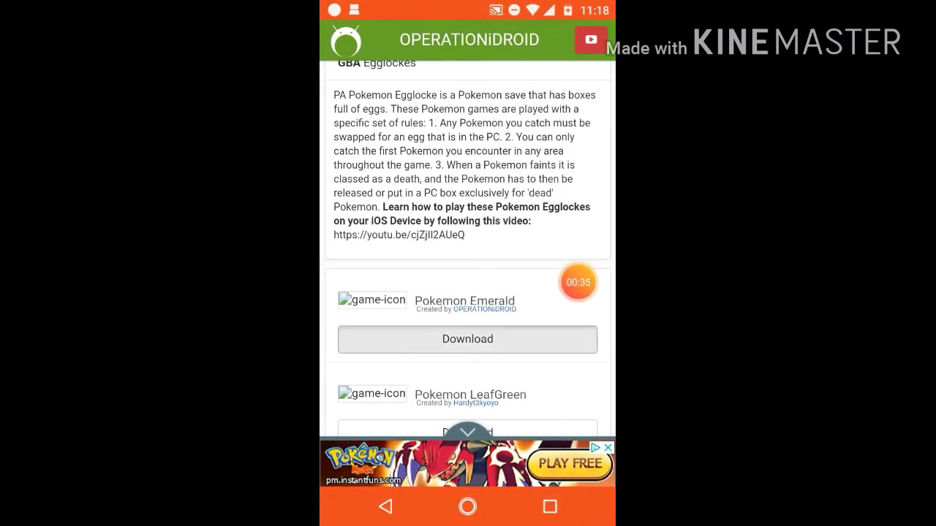
Download the Emerald Egglocke save and re-download Pokemon - Emerald Version.zip.
click(468, 339)
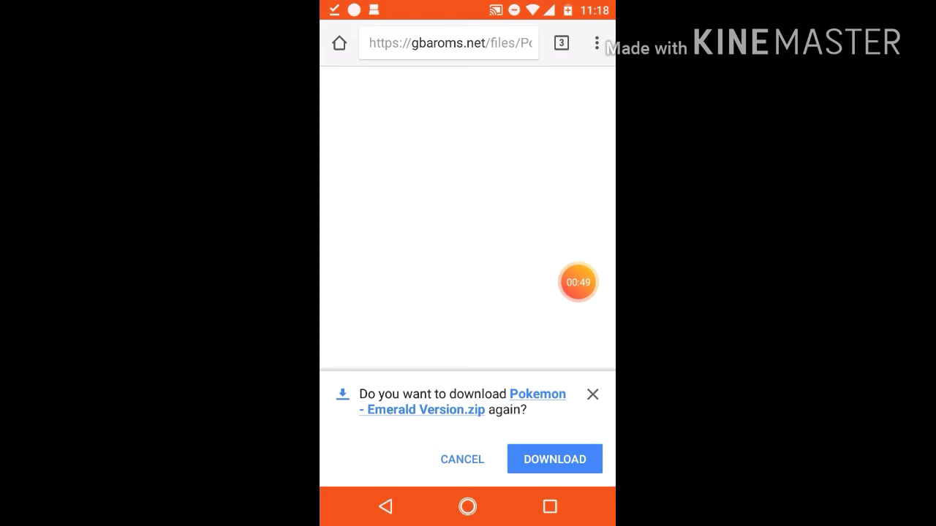
click(554, 460)
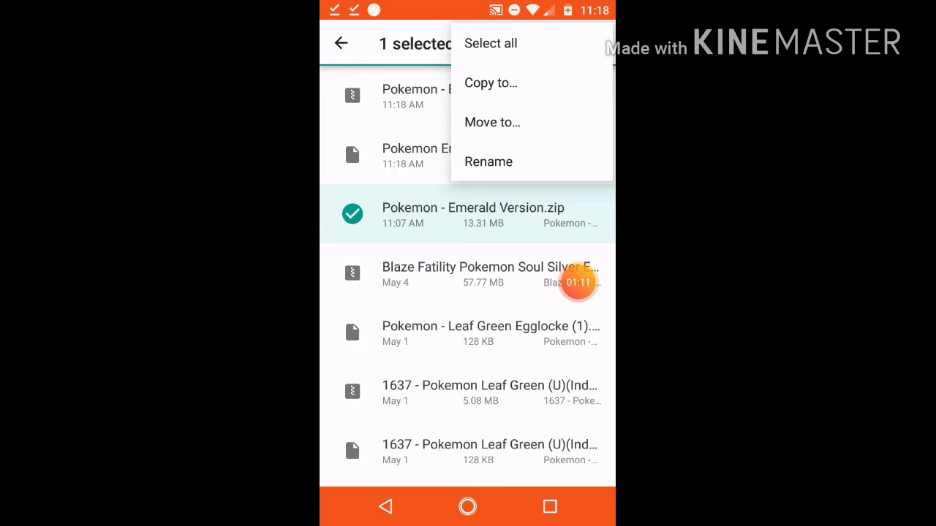
Copy the ROM name 'Pokemon - Emerald Version' from its rename dialog, leaving files unchanged.
click(489, 160)
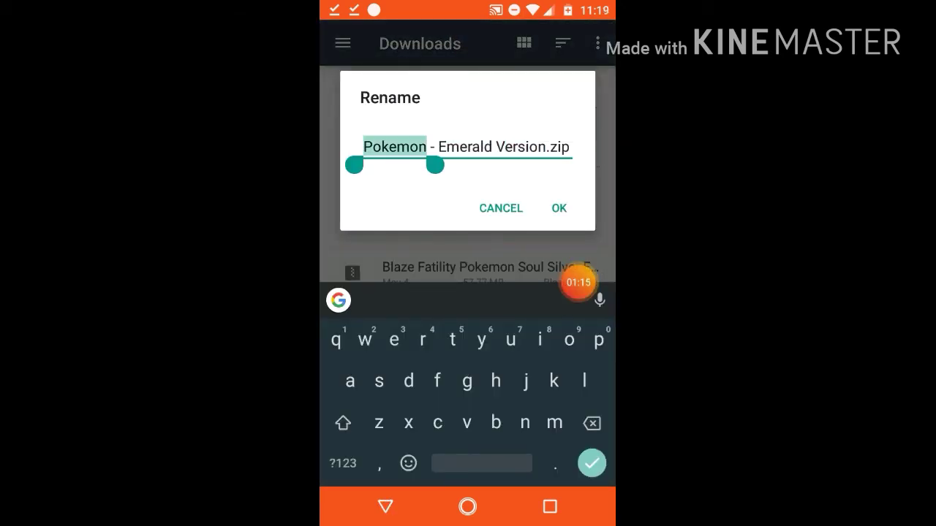
drag(424, 164, 568, 164)
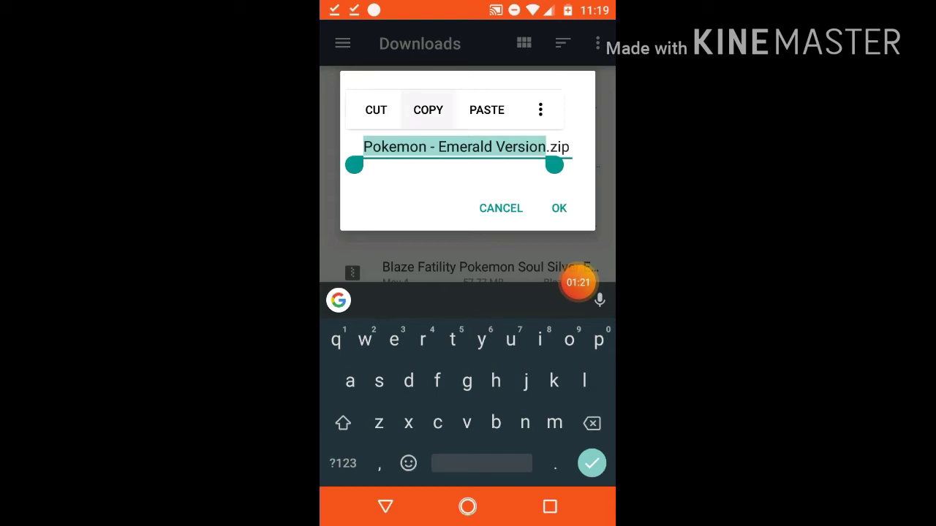
click(558, 208)
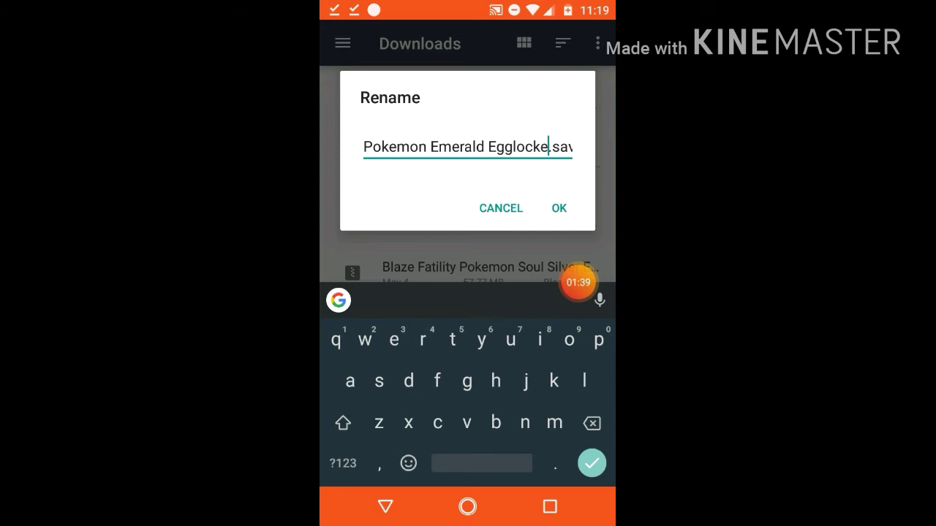
click(558, 207)
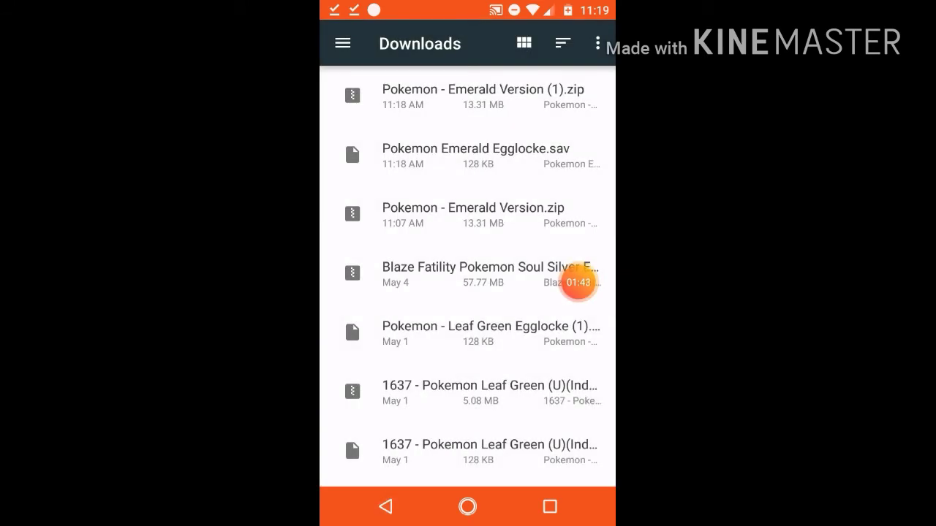
Review the Emerald ROM zip's name in its rename dialog and leave it unchanged.
click(471, 208)
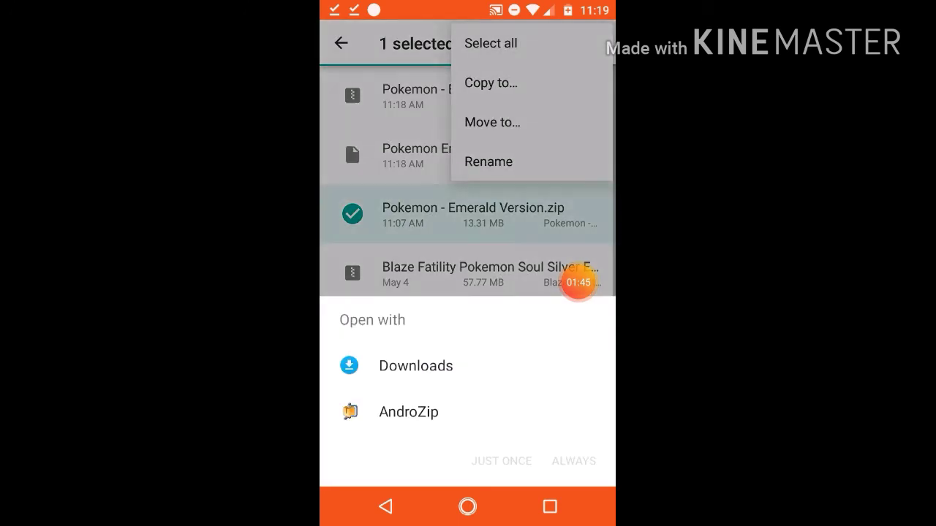
click(488, 161)
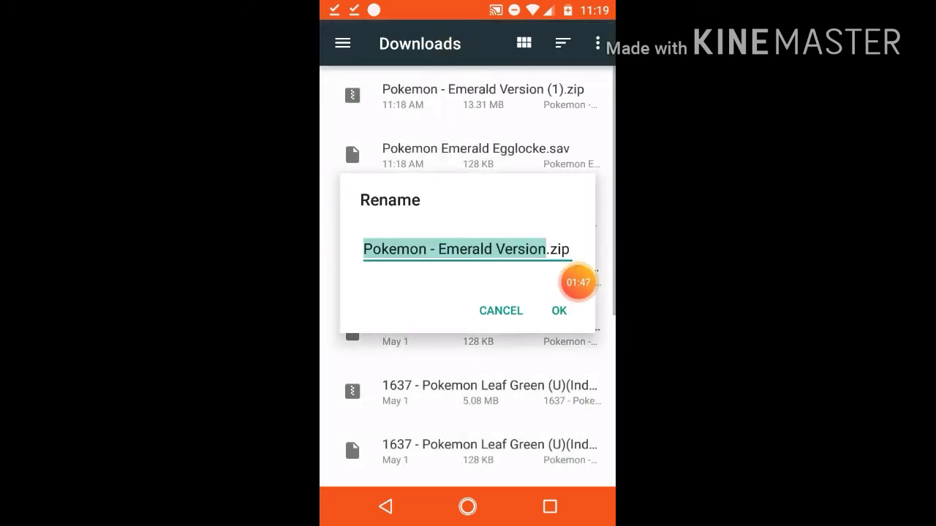
click(467, 249)
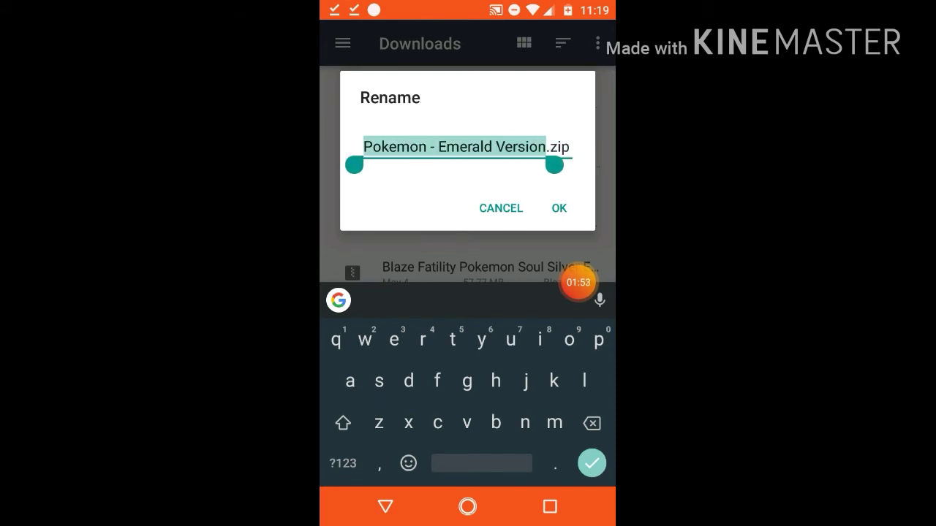
click(526, 147)
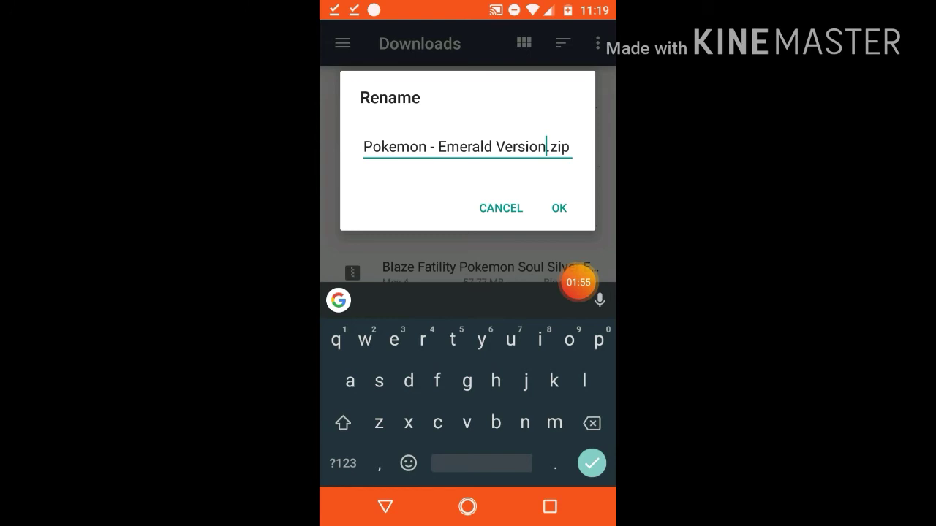
click(558, 207)
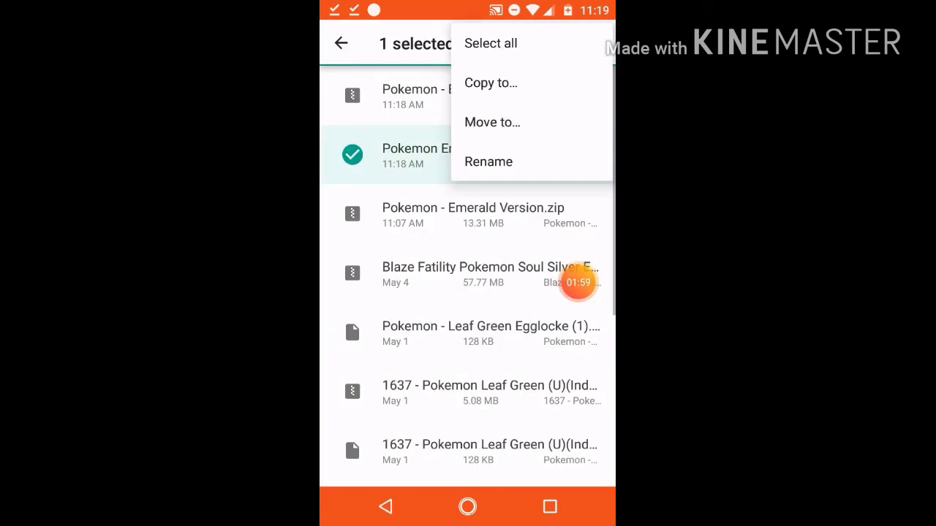
Rename the Egglocke save to 'Pokemon - Emerald Version.sav'.
click(489, 161)
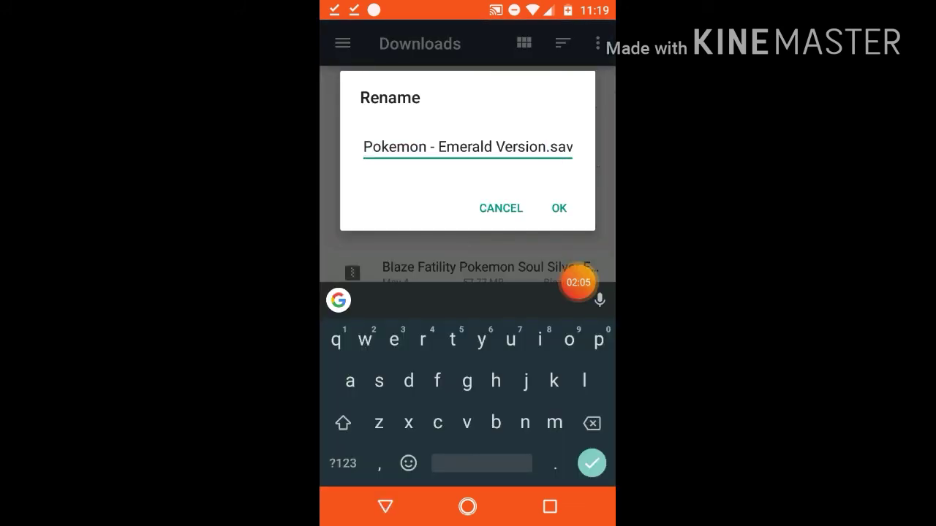
click(558, 208)
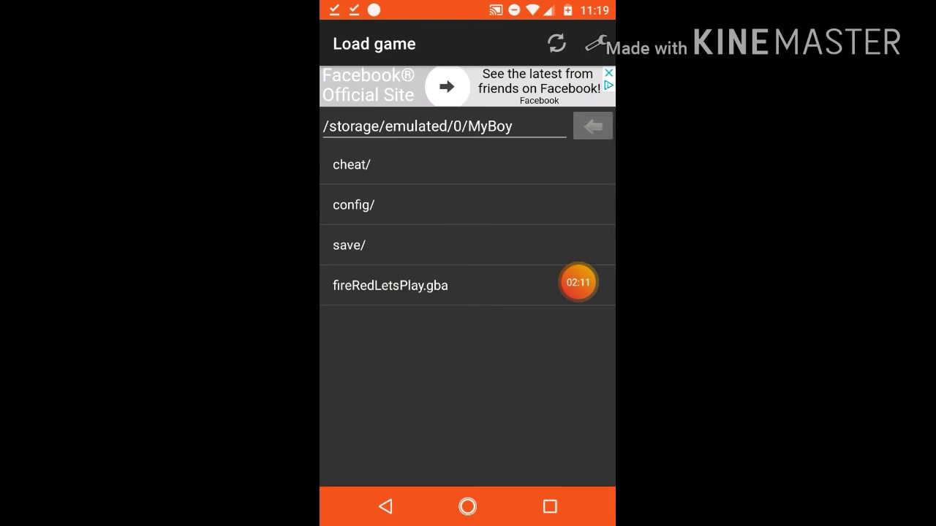
Load Pokemon - Emerald Version.zip from the Download folder so Emerald boots.
click(592, 125)
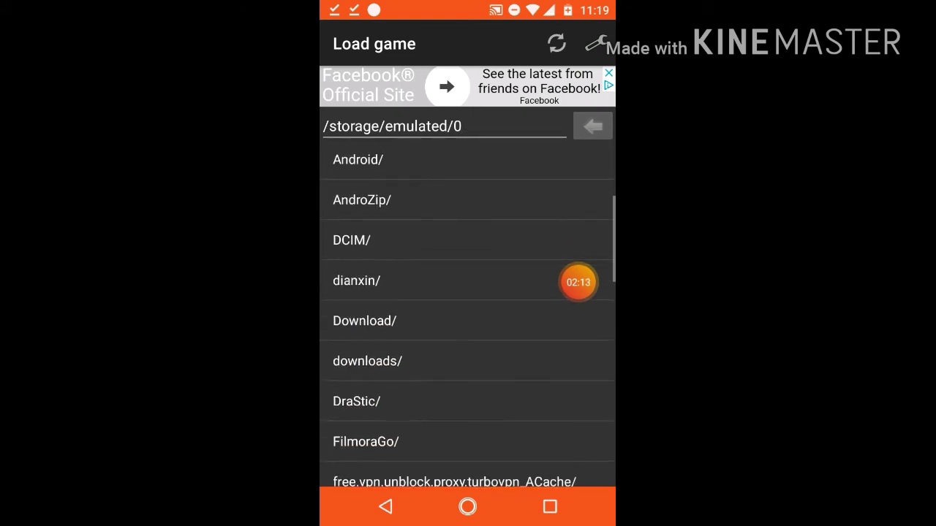
click(362, 320)
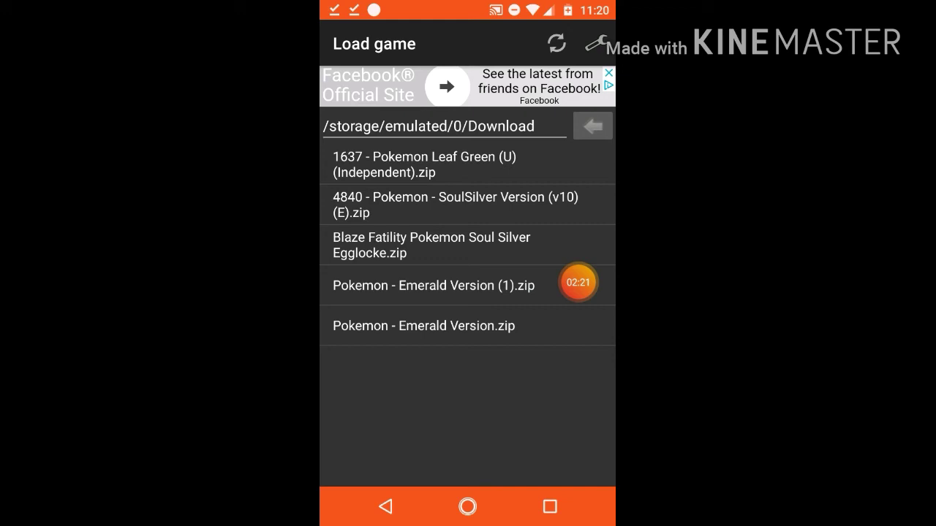
click(432, 285)
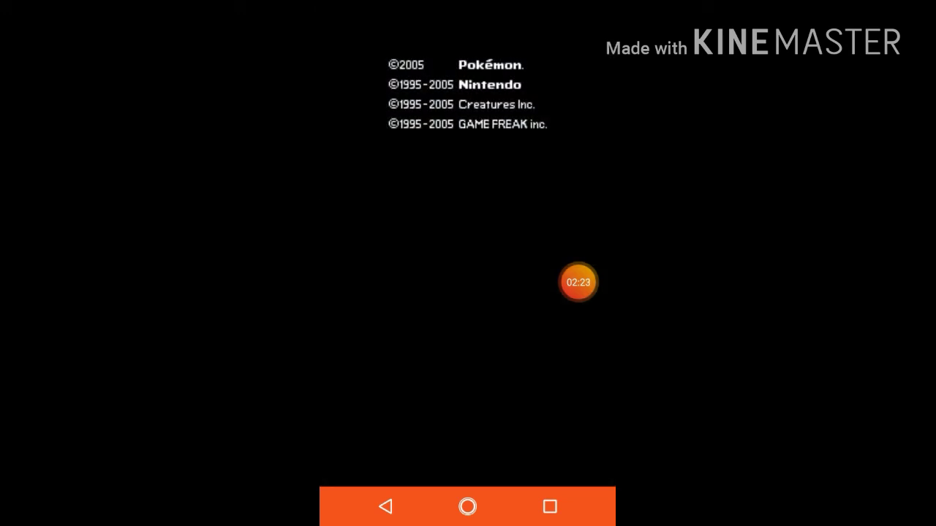